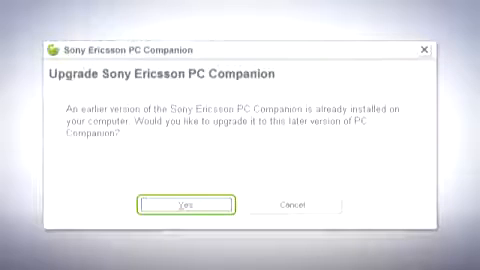
Accept upgrading the installed PC Companion to the newer version
{"action": "left_click", "coordinate": [205, 204]}
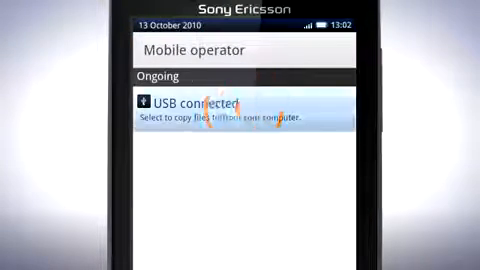
Tap the USB connected notification on the X10 to show connection options
{"action": "left_click", "coordinate": [240, 113]}
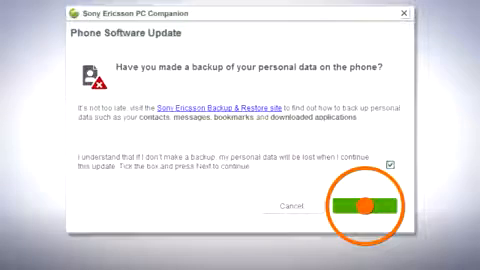
Continue past the backup warning and finish the completed Phone Software Update
{"action": "left_click", "coordinate": [355, 210]}
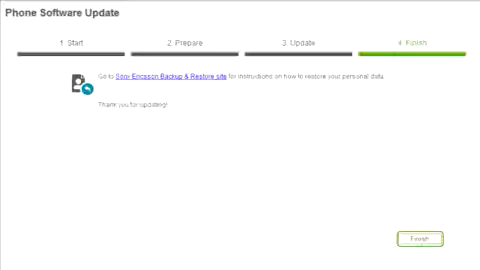
{"action": "left_click", "coordinate": [417, 238]}
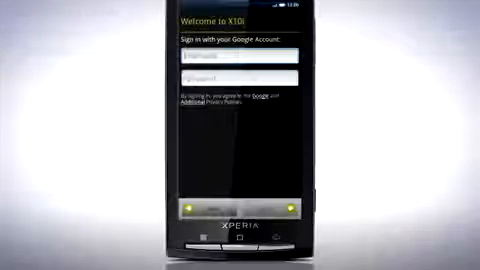